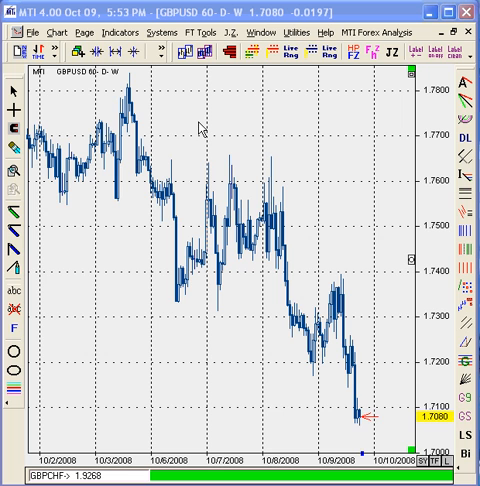
{"action": "mouse_move", "coordinate": [184, 387]}
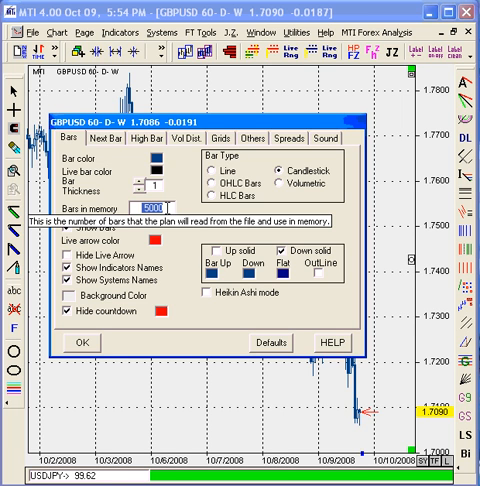
Enter 2000 as the Bars in memory value
{"action": "type", "text": "20"}
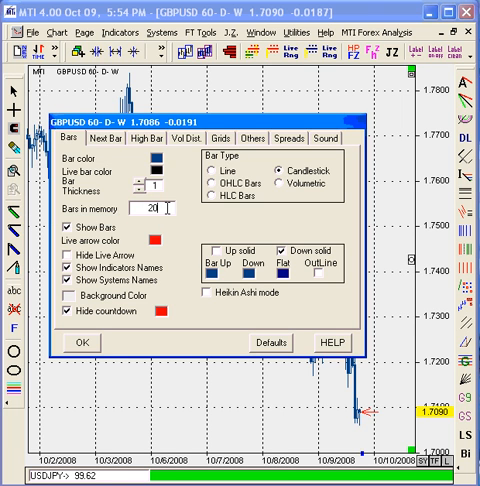
{"action": "type", "text": "000"}
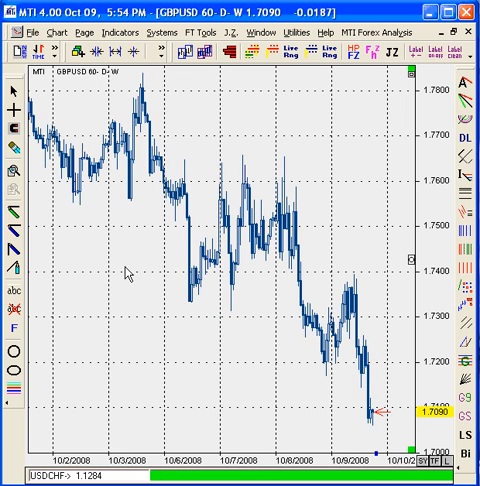
{"action": "mouse_move", "coordinate": [160, 160]}
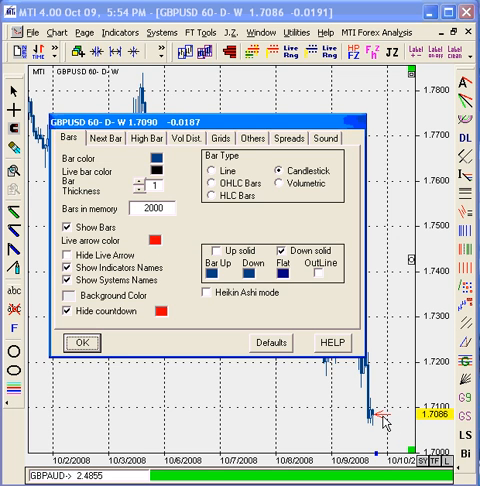
{"action": "mouse_move", "coordinate": [208, 322]}
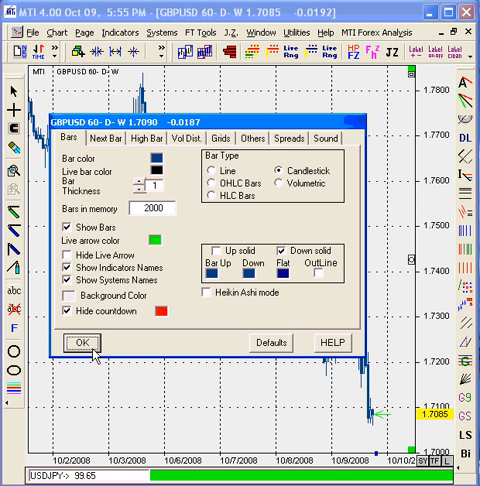
Apply green as the live arrow colour
{"action": "left_click", "coordinate": [74, 344]}
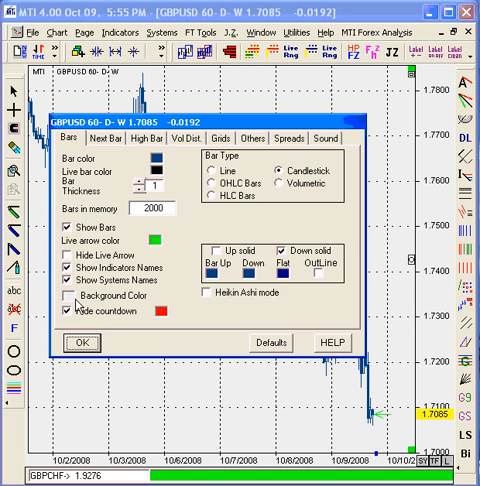
{"action": "mouse_move", "coordinate": [75, 305]}
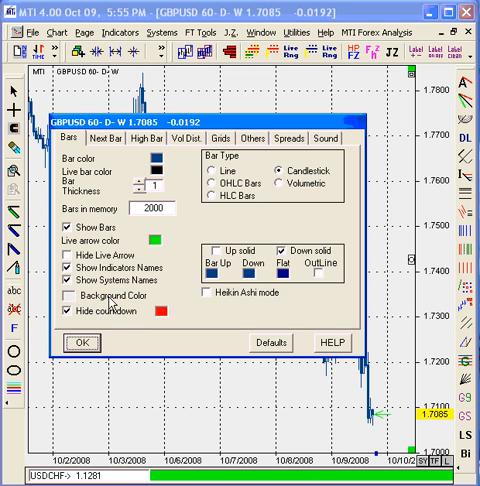
{"action": "mouse_move", "coordinate": [110, 310]}
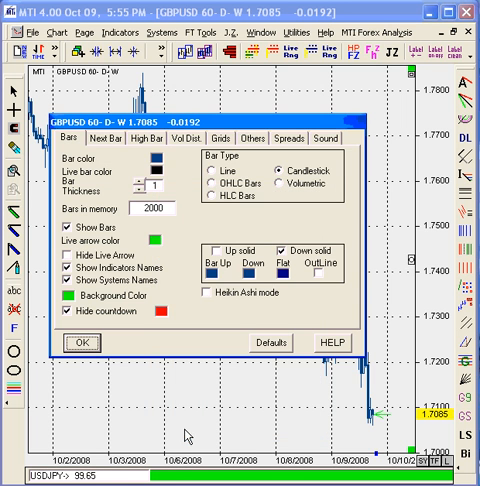
Apply green as the chart background colour
{"action": "left_click", "coordinate": [72, 341]}
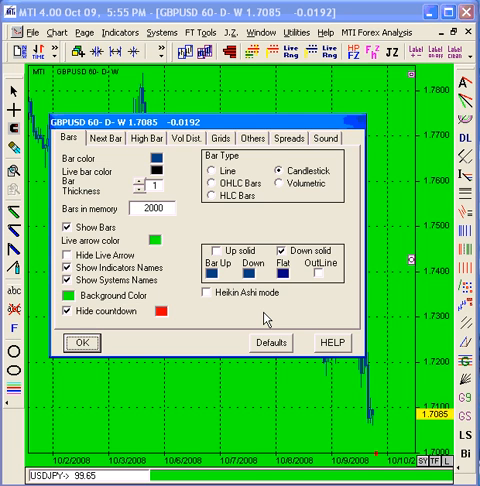
{"action": "mouse_move", "coordinate": [266, 319]}
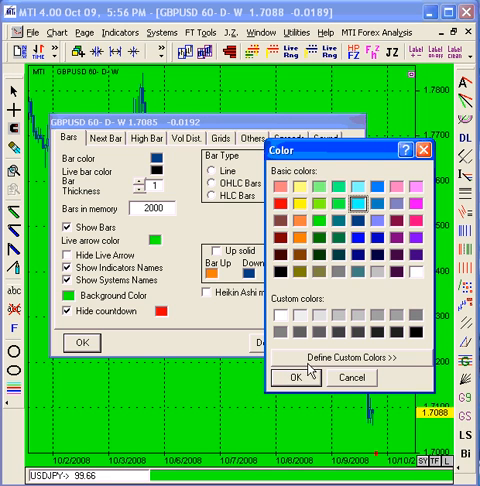
Confirm the orange up and cyan down bar colours and close settings
{"action": "left_click", "coordinate": [289, 377]}
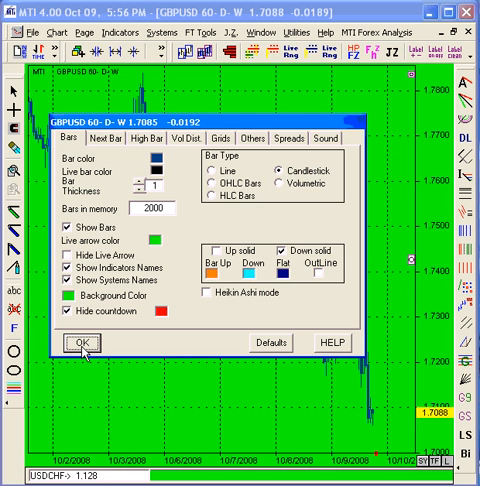
{"action": "left_click", "coordinate": [73, 344]}
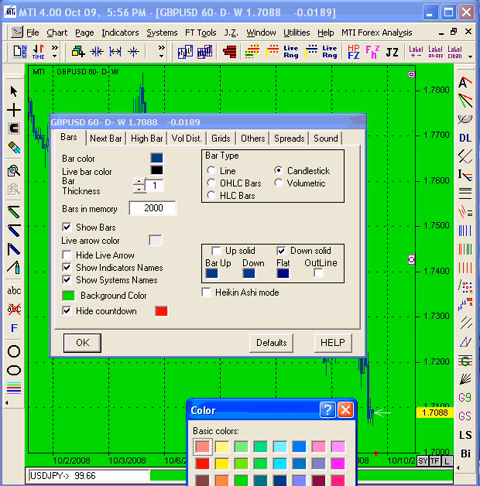
Pick a new colour for the live arrow
{"action": "left_click", "coordinate": [347, 410]}
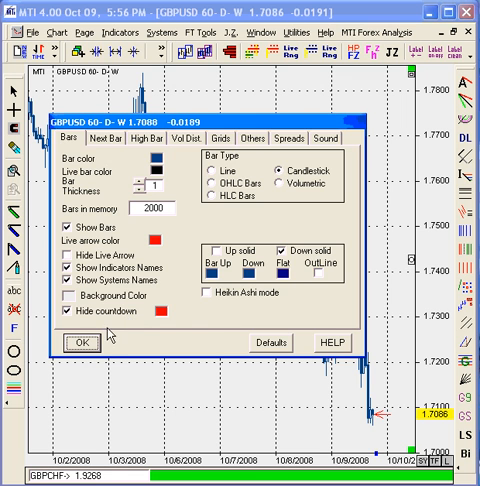
Uncheck Hide countdown and apply the restored default settings
{"action": "left_click", "coordinate": [68, 341]}
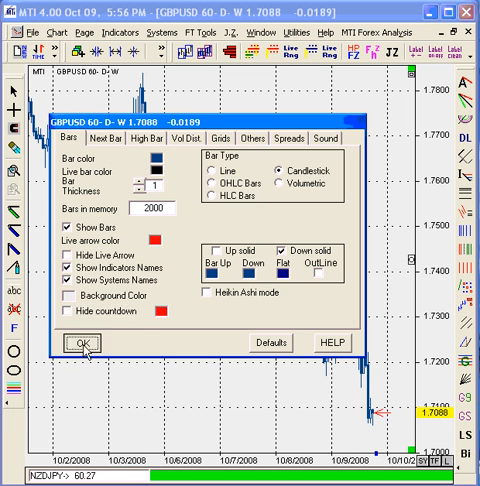
{"action": "left_click", "coordinate": [80, 343]}
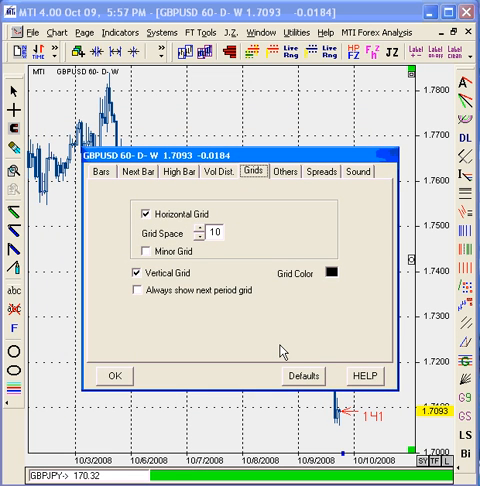
Toggle the Vertical Grid lines and switch on the Minor Grid
{"action": "left_click", "coordinate": [140, 271]}
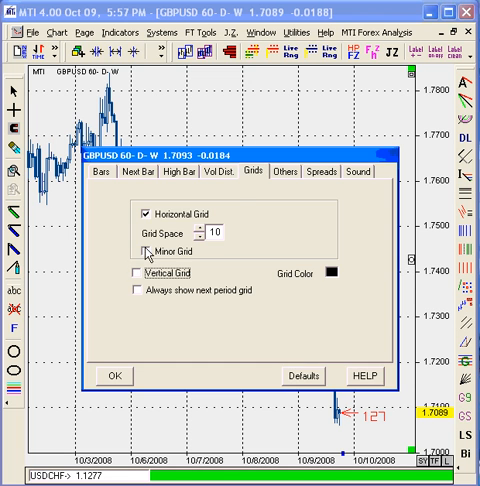
{"action": "left_click", "coordinate": [113, 375]}
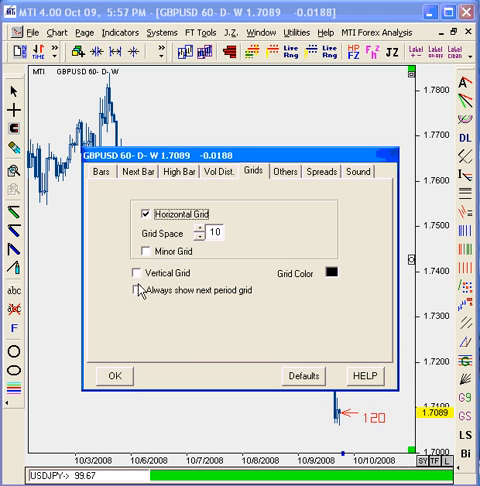
{"action": "left_click", "coordinate": [137, 272]}
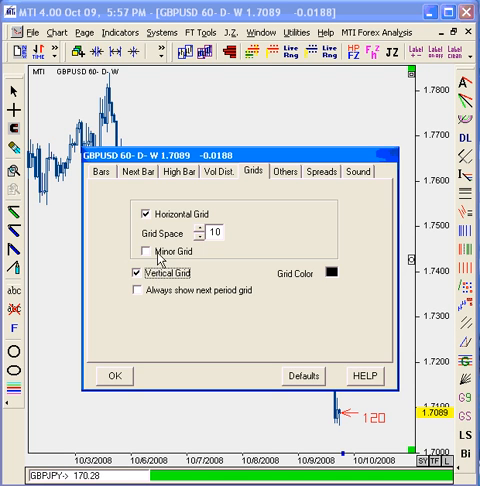
{"action": "left_click", "coordinate": [111, 375]}
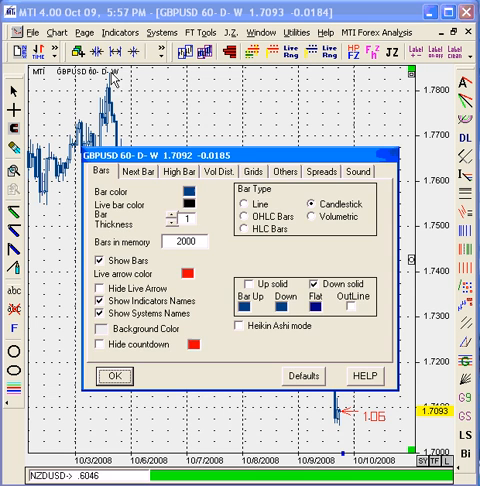
{"action": "left_click", "coordinate": [247, 170]}
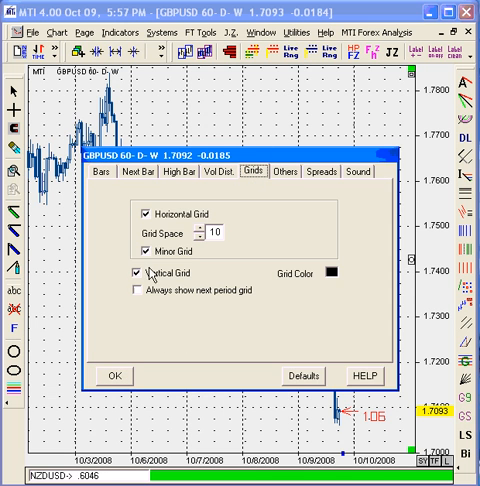
{"action": "left_click", "coordinate": [114, 375]}
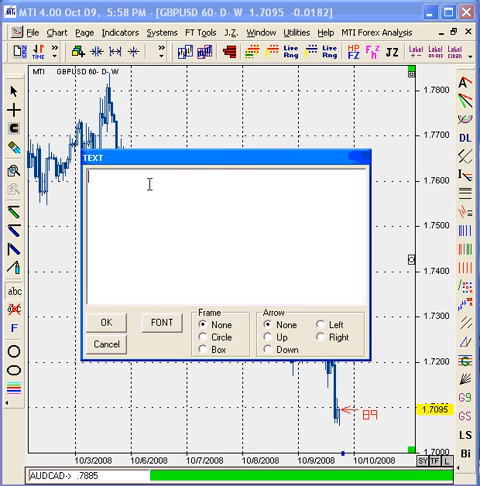
Enter 'A' as the label text and confirm it
{"action": "type", "text": "A"}
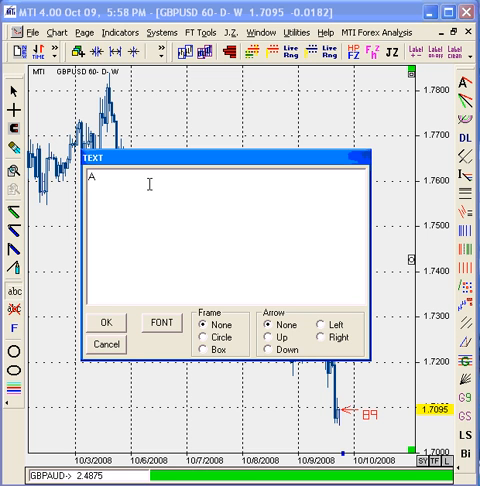
{"action": "left_click", "coordinate": [105, 322]}
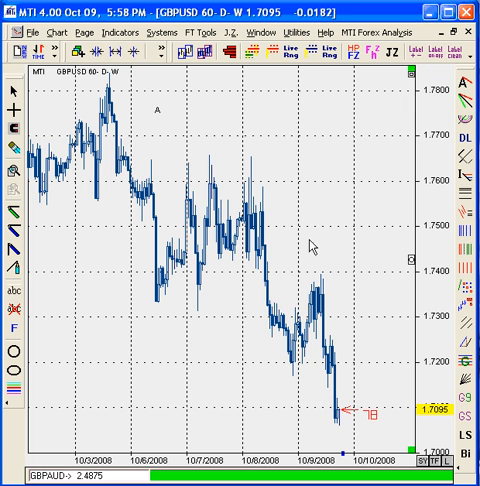
{"action": "mouse_move", "coordinate": [163, 120]}
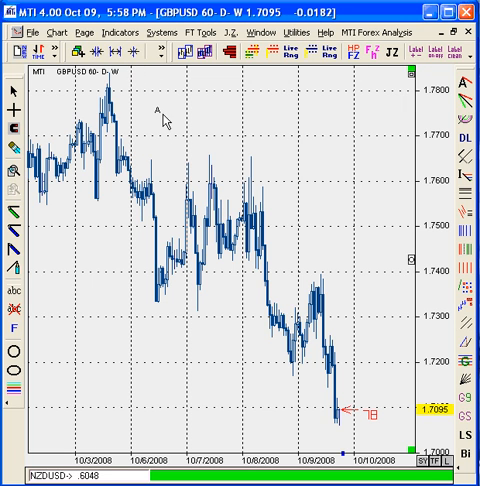
Open the A label's options and reach its font settings
{"action": "right_click", "coordinate": [152, 108]}
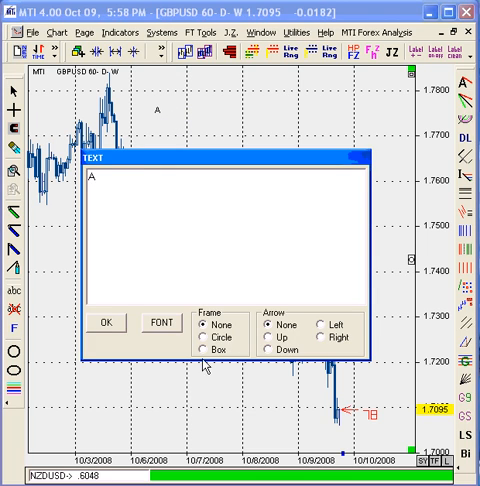
{"action": "left_click", "coordinate": [158, 322]}
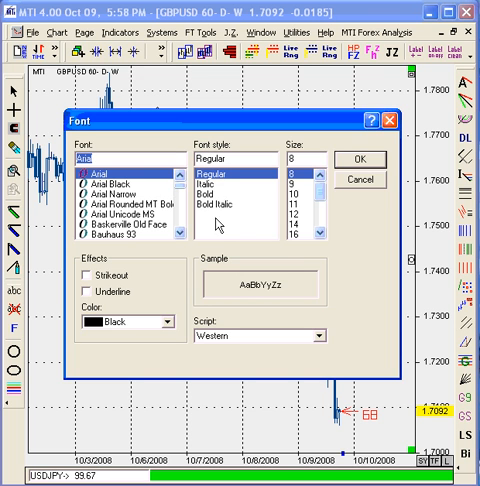
{"action": "mouse_move", "coordinate": [142, 322]}
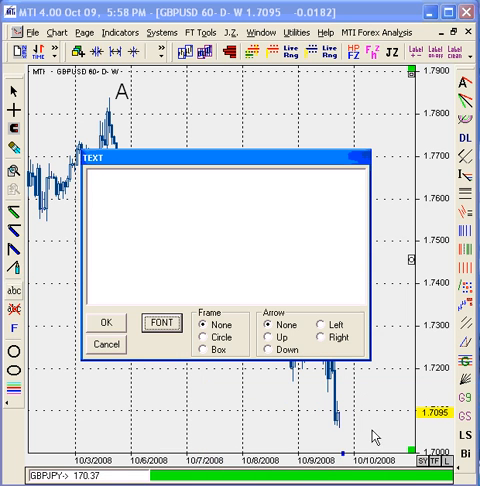
Enter 'B' as the label text and place it below the 10/6 low
{"action": "type", "text": "B"}
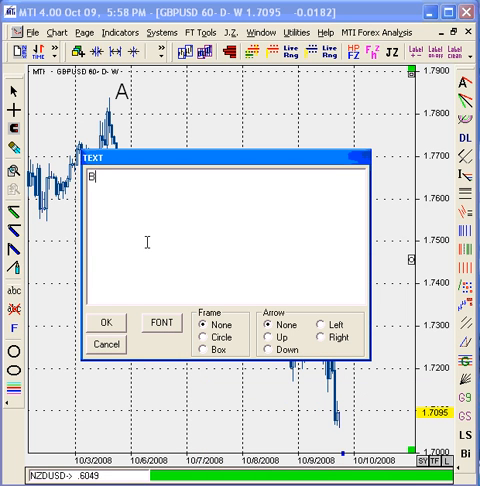
{"action": "left_click", "coordinate": [106, 344]}
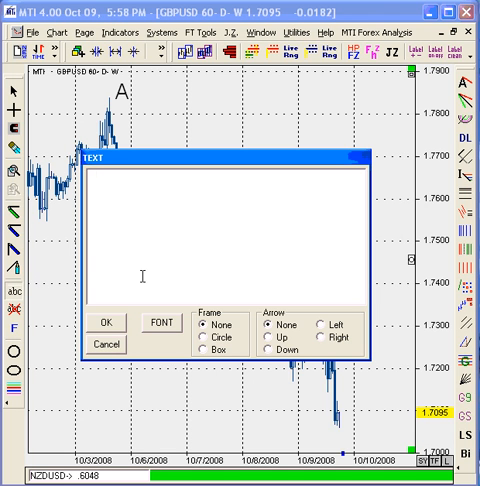
{"action": "left_click", "coordinate": [105, 344]}
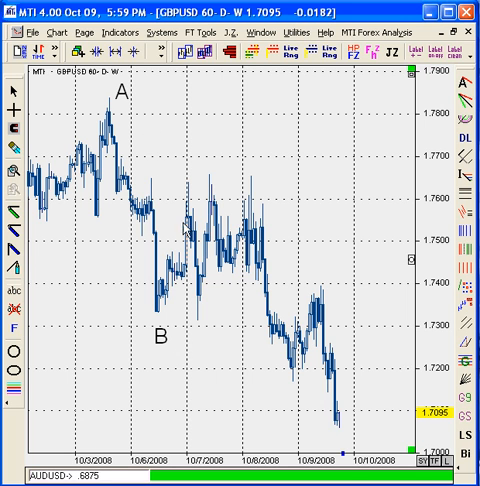
Edit the B label's font to size 20 to match the A label
{"action": "right_click", "coordinate": [162, 332]}
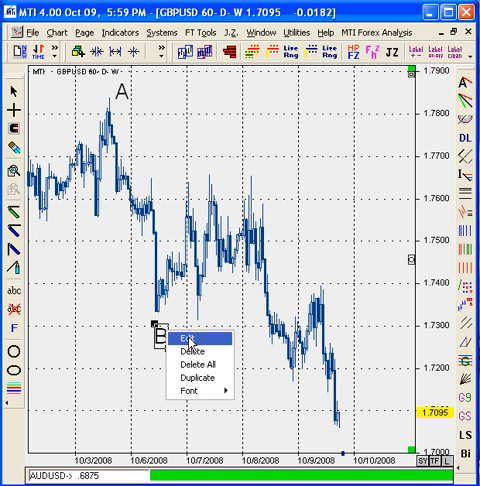
{"action": "left_click", "coordinate": [189, 378]}
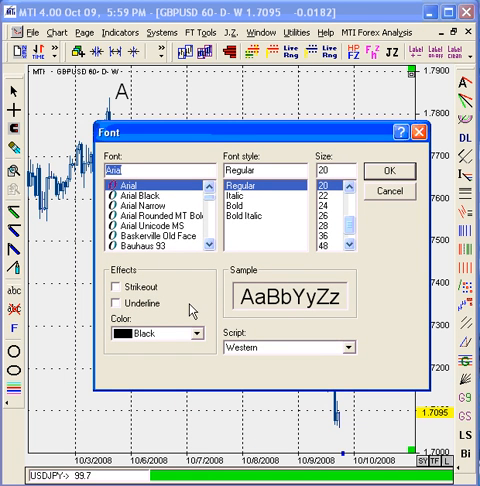
{"action": "mouse_move", "coordinate": [192, 310]}
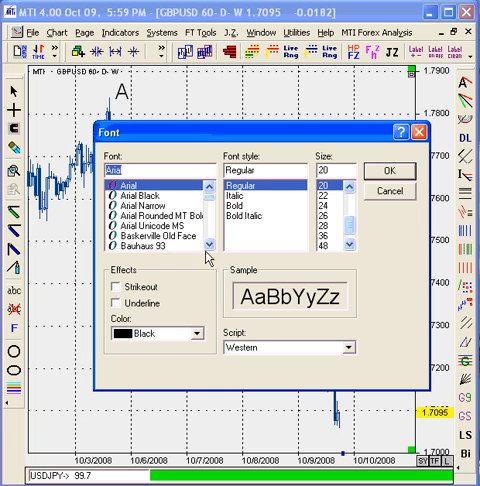
{"action": "left_click", "coordinate": [155, 201]}
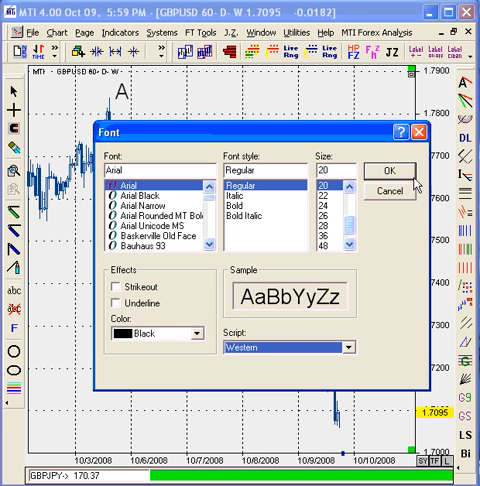
{"action": "left_click", "coordinate": [398, 168]}
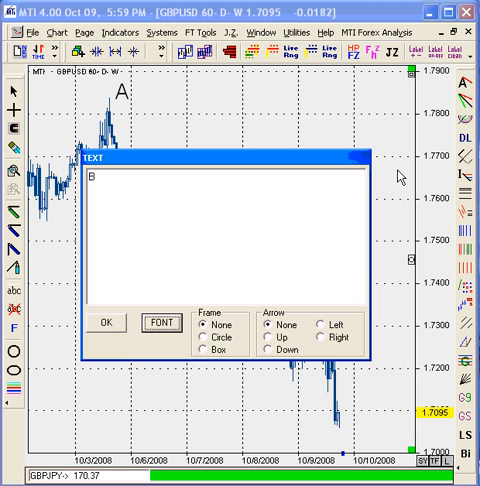
{"action": "left_click", "coordinate": [102, 322]}
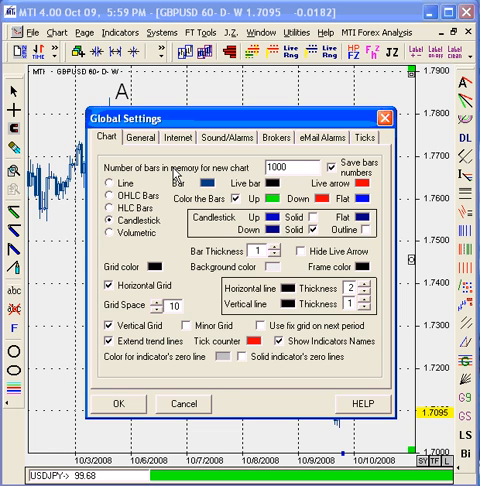
{"action": "mouse_move", "coordinate": [345, 420]}
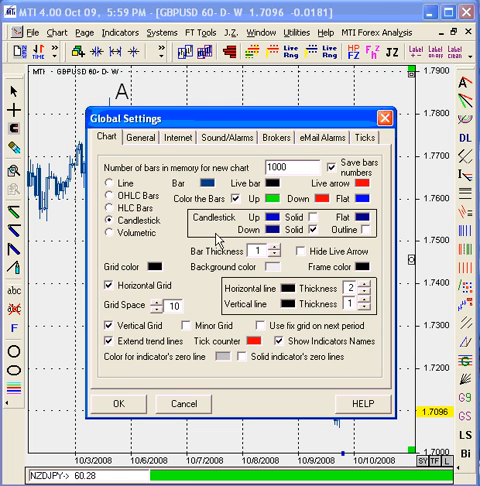
{"action": "mouse_move", "coordinate": [220, 240]}
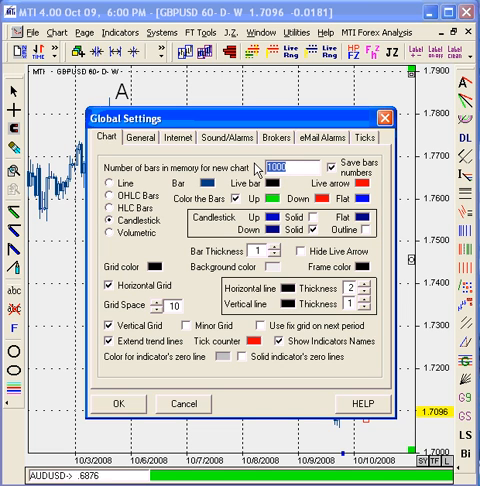
Enter 2000 as the bars-in-memory value on the Global Settings Chart tab
{"action": "type", "text": "2000"}
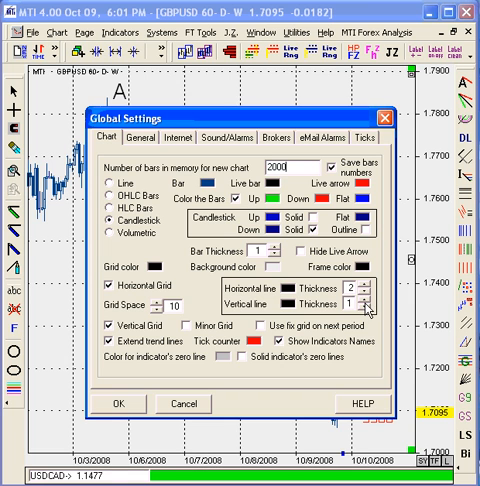
{"action": "left_click", "coordinate": [371, 292]}
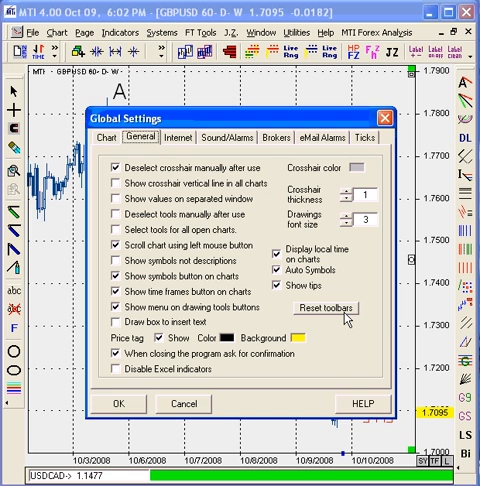
{"action": "mouse_move", "coordinate": [348, 320]}
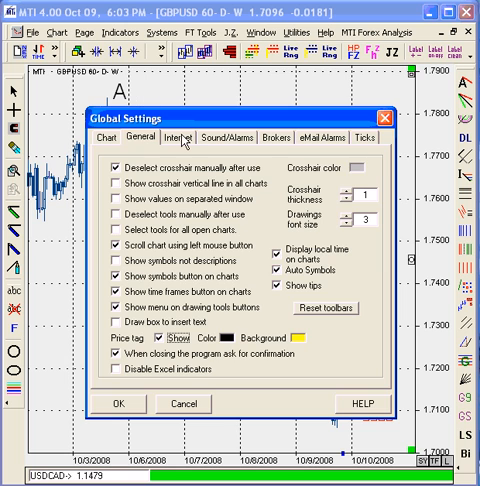
Switch Global Settings to the Internet tab to view the LAN proxy settings
{"action": "left_click", "coordinate": [177, 141]}
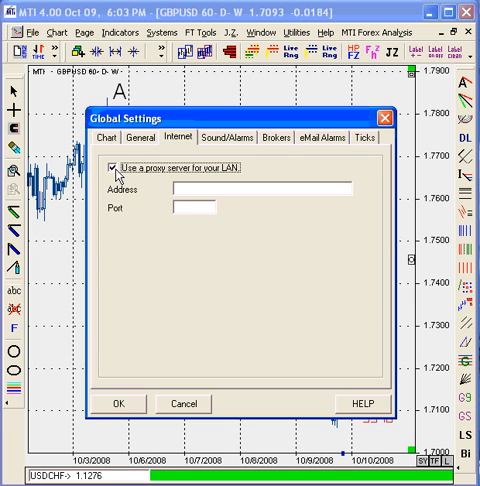
{"action": "mouse_move", "coordinate": [240, 178]}
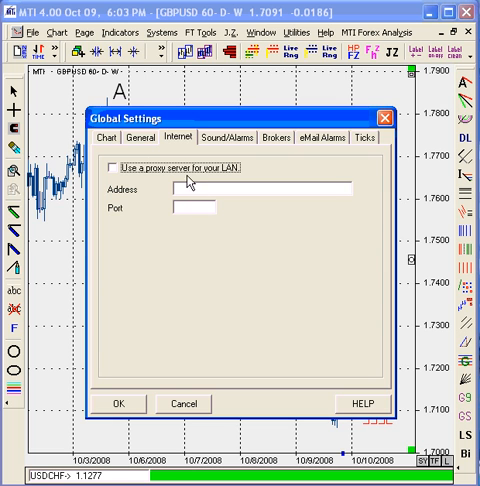
Step through the Sound/Alarms and Brokers tabs, ending on eMail Alarms
{"action": "left_click", "coordinate": [225, 140]}
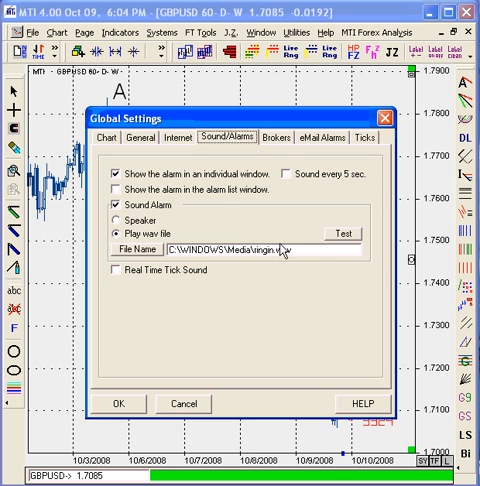
{"action": "left_click", "coordinate": [269, 140]}
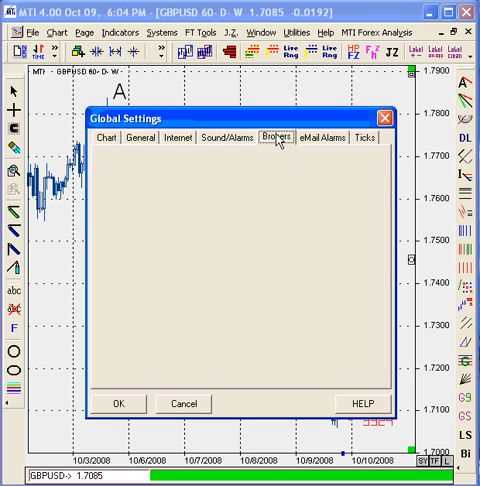
{"action": "left_click", "coordinate": [329, 144]}
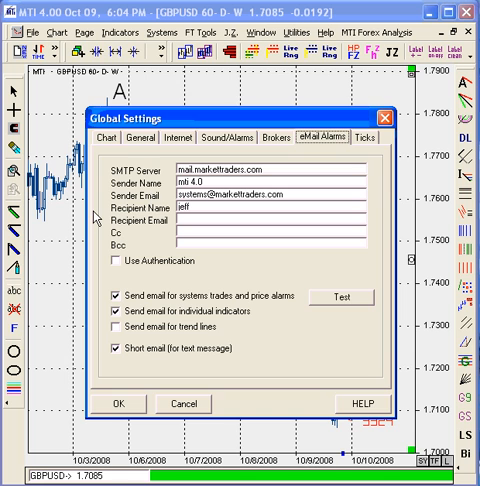